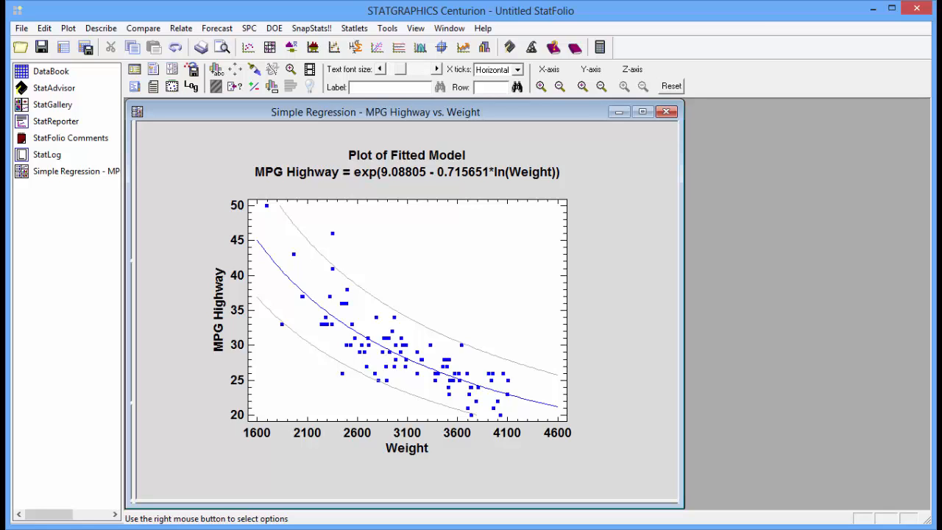
mouse_move(221, 308)
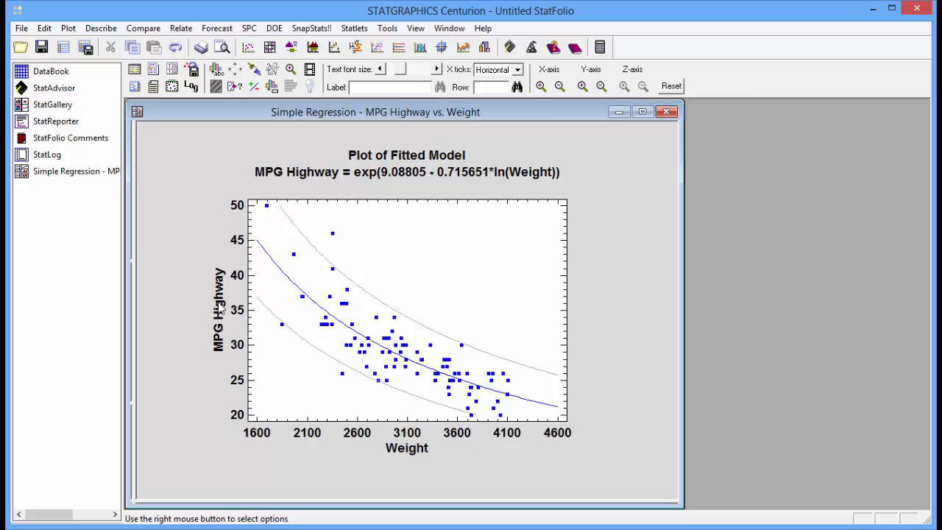
mouse_move(312, 241)
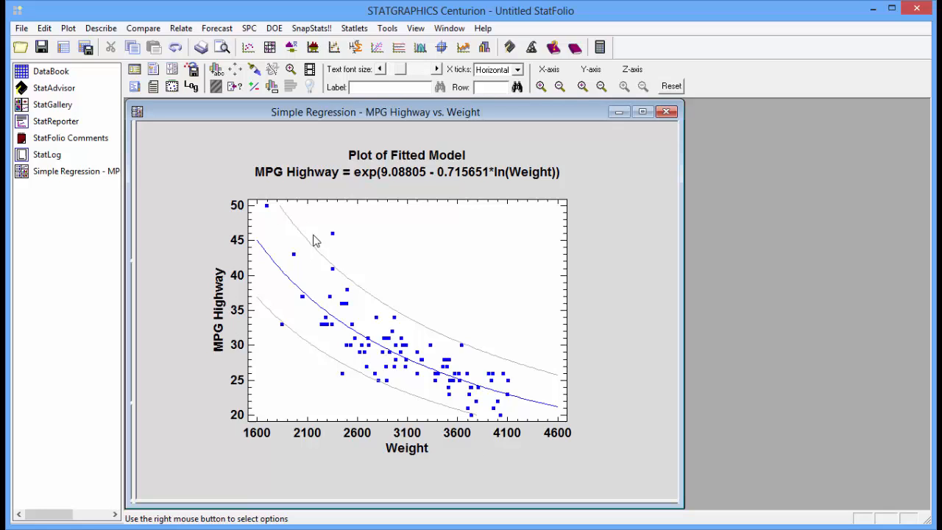
mouse_move(408, 449)
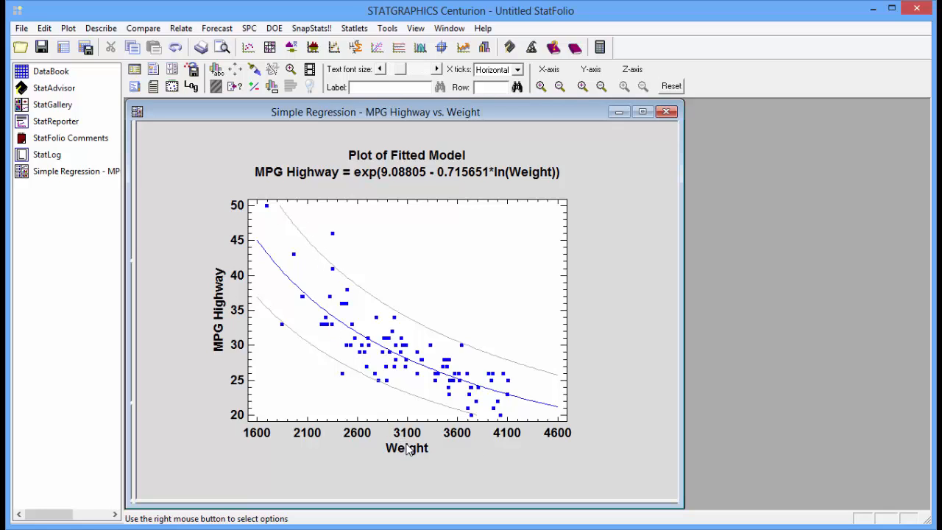
mouse_move(371, 378)
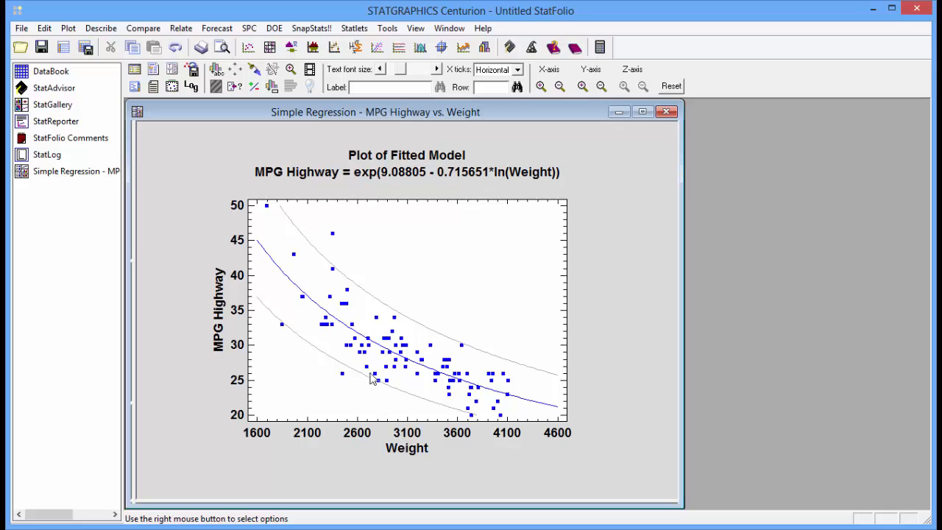
mouse_move(427, 368)
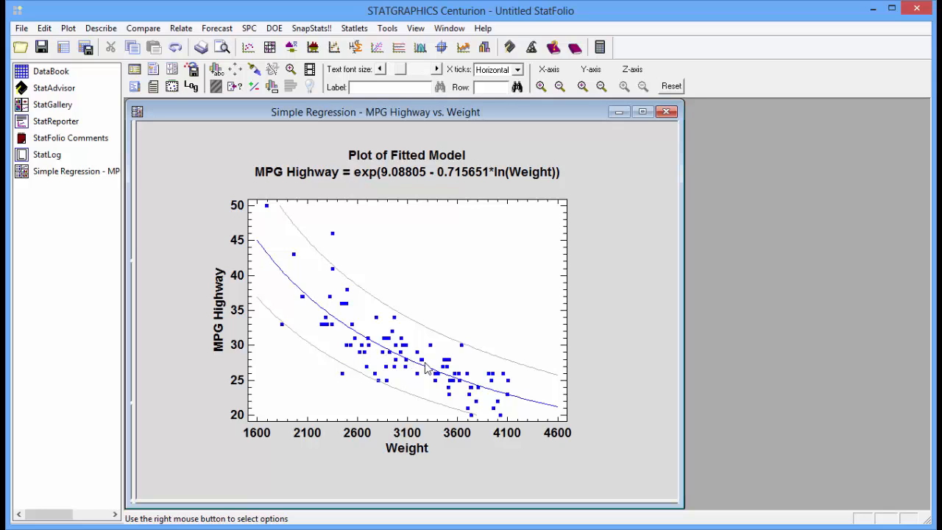
mouse_move(422, 394)
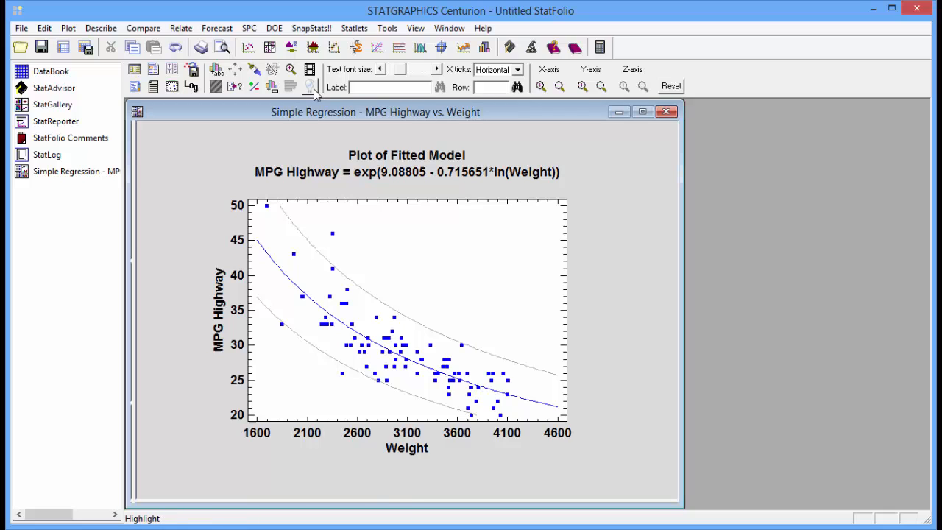
mouse_move(309, 86)
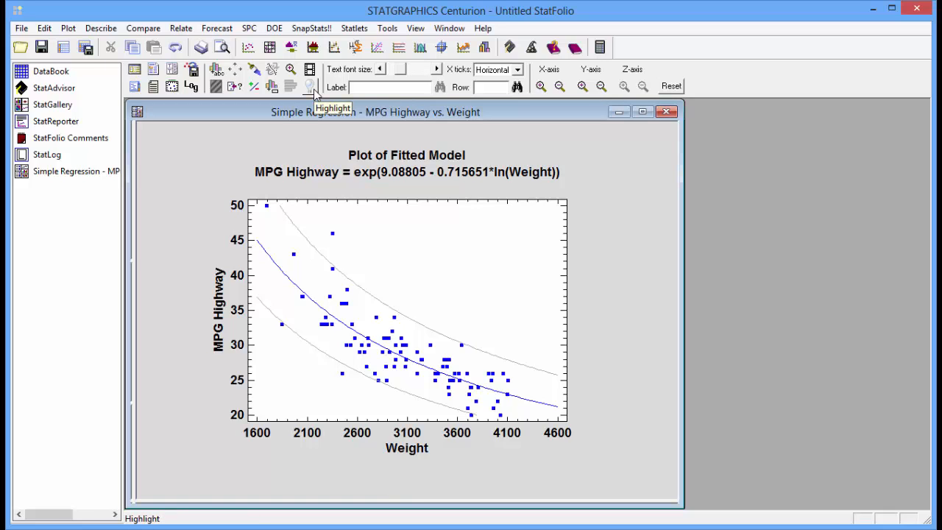
- Open Highlighting, move the dialog to the top-right, and highlight by Type (Compact)
left_click(309, 86)
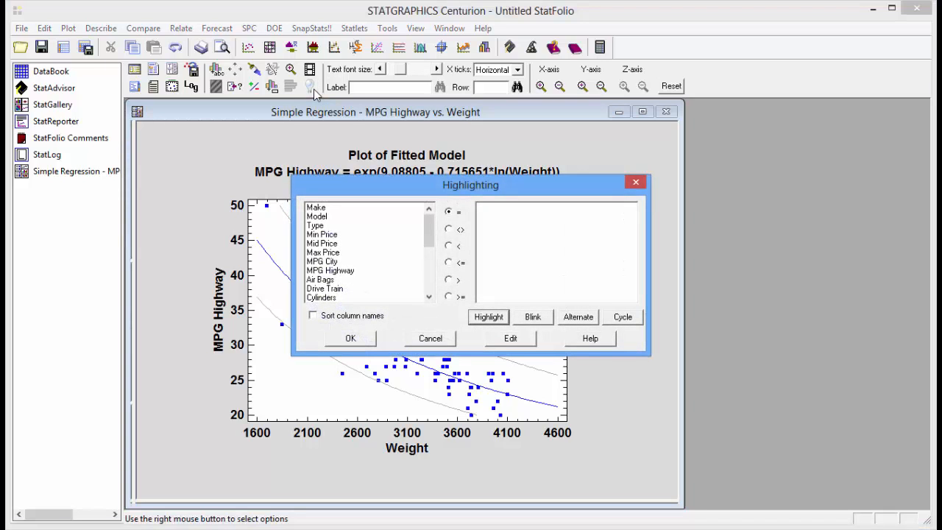
left_click_drag(470, 185, 706, 60)
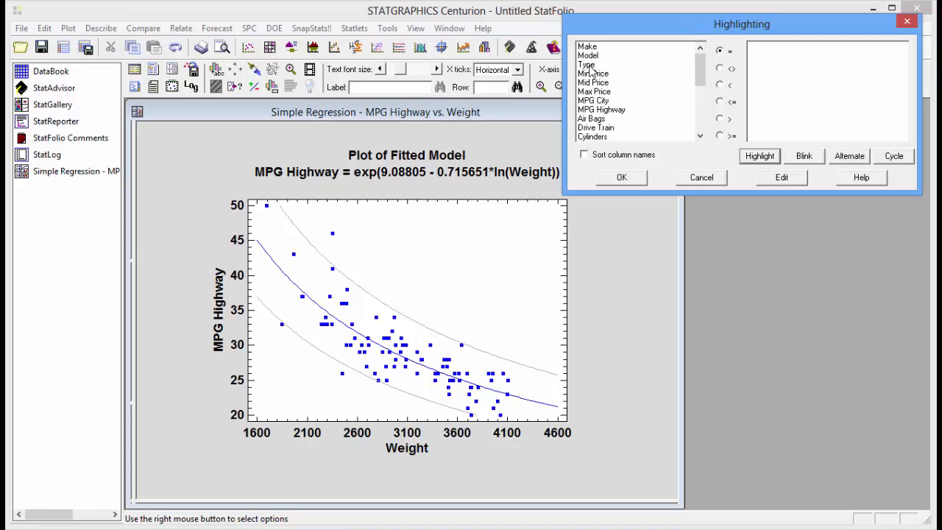
left_click(586, 64)
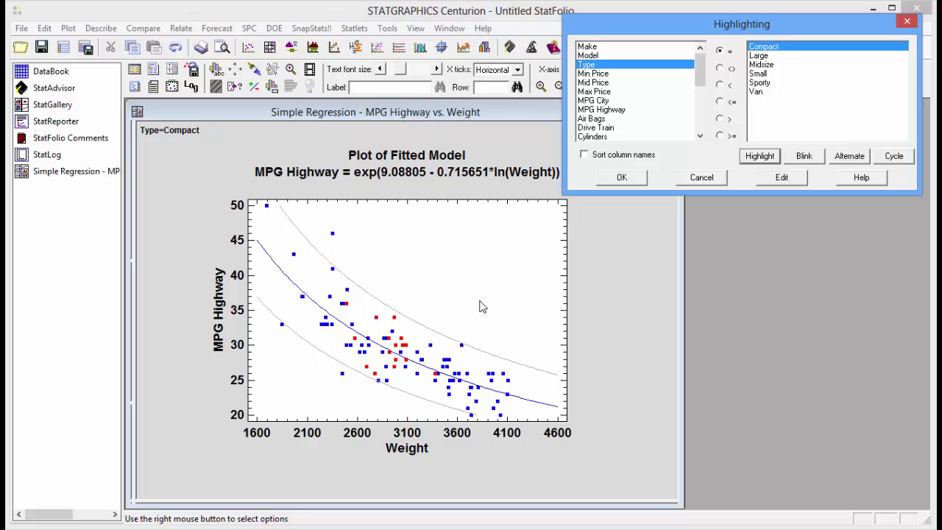
mouse_move(417, 383)
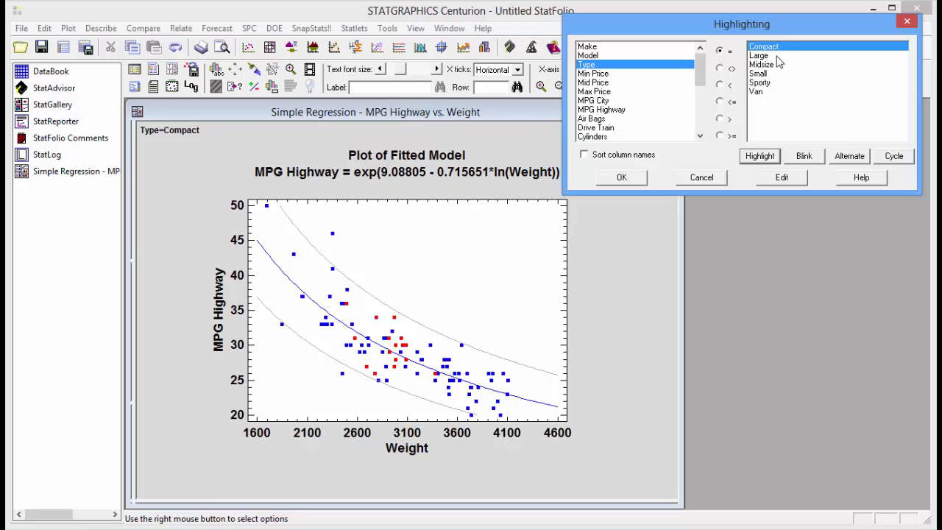
mouse_move(763, 62)
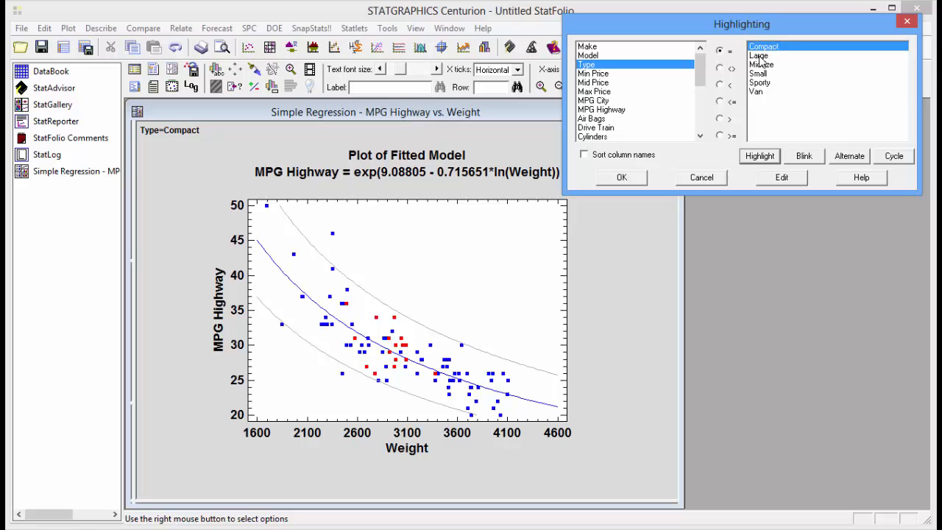
- Highlight the Large, then Small, then Van cars in red on the plot
left_click(758, 55)
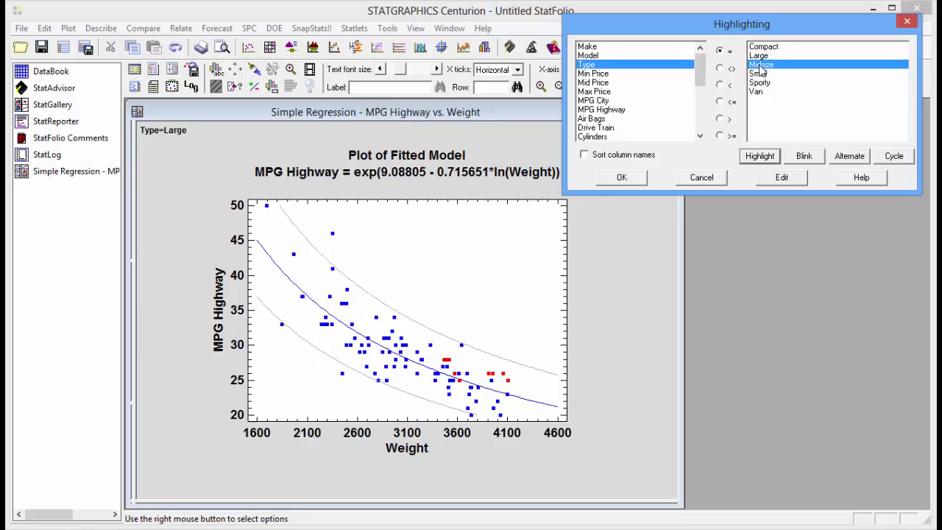
left_click(758, 73)
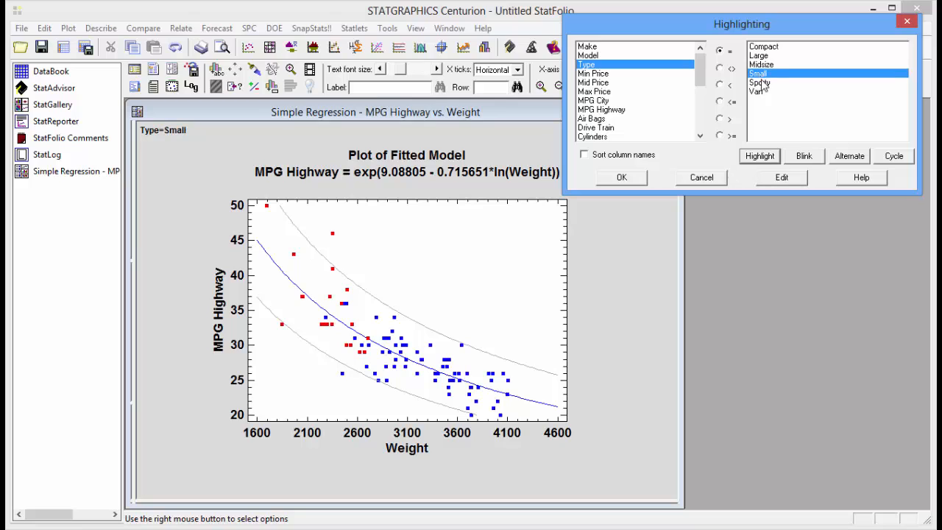
left_click(760, 91)
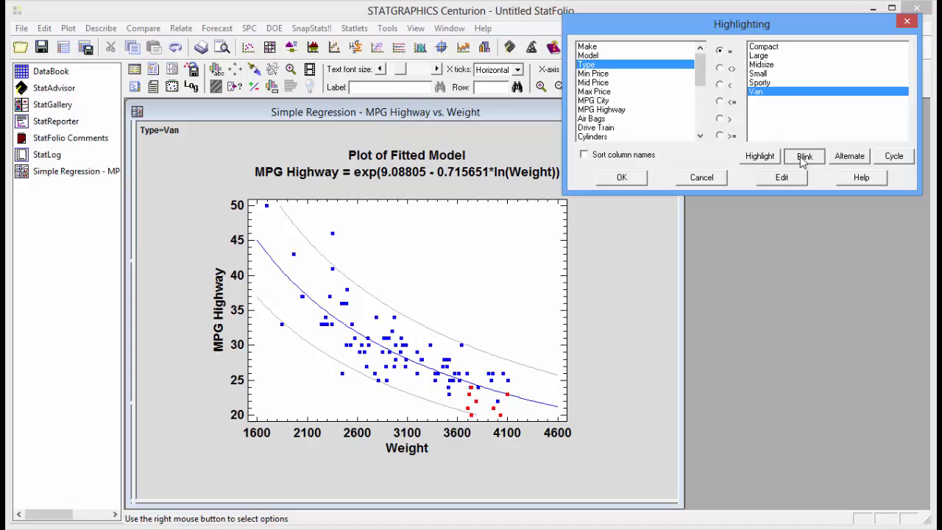
- Switch the Van highlighting to blinking with the Blink button
left_click(803, 156)
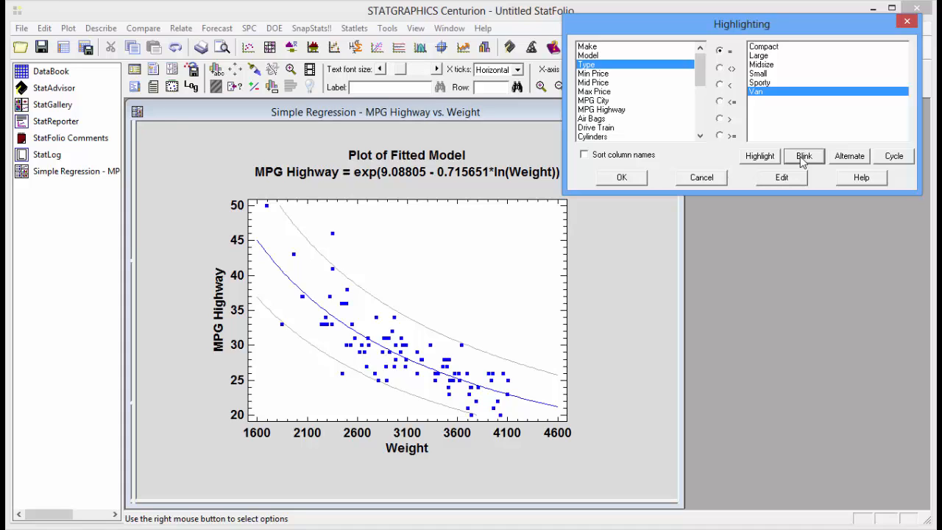
mouse_move(845, 162)
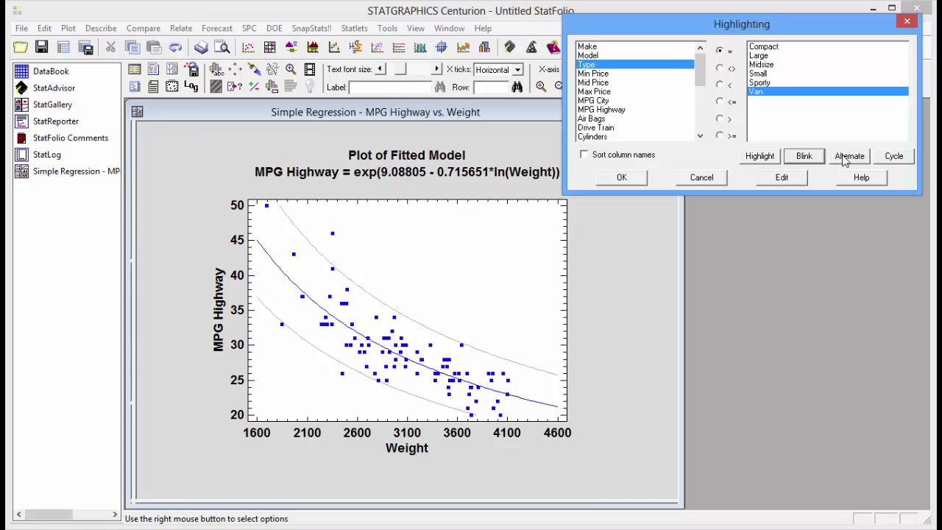
- Use Alternate to highlight all non-Van cars in red under ~Type=Van
left_click(848, 155)
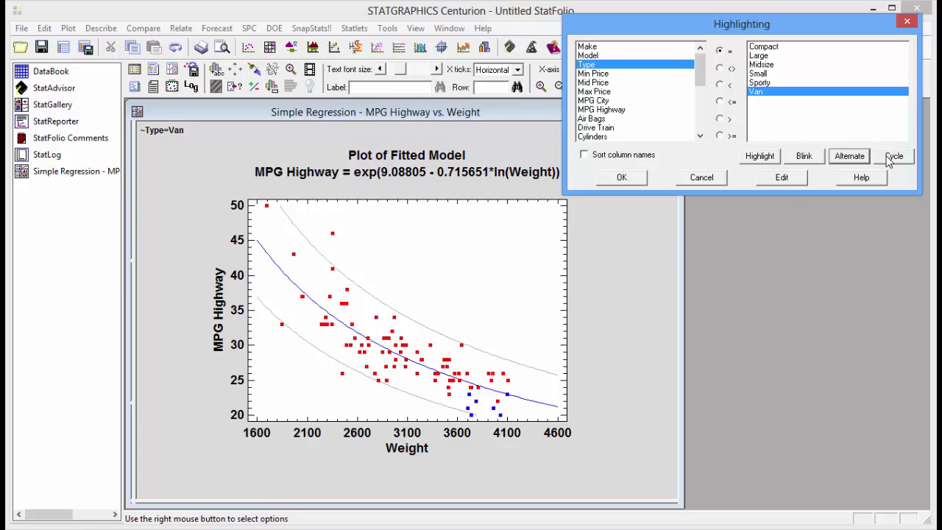
- Use Cycle and the Type value list to step highlighting through to Van
left_click(893, 155)
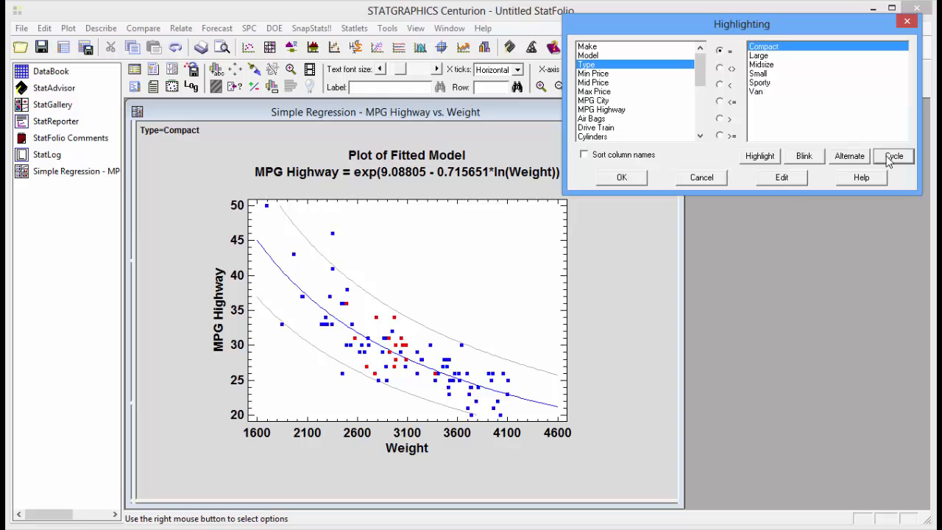
left_click(892, 155)
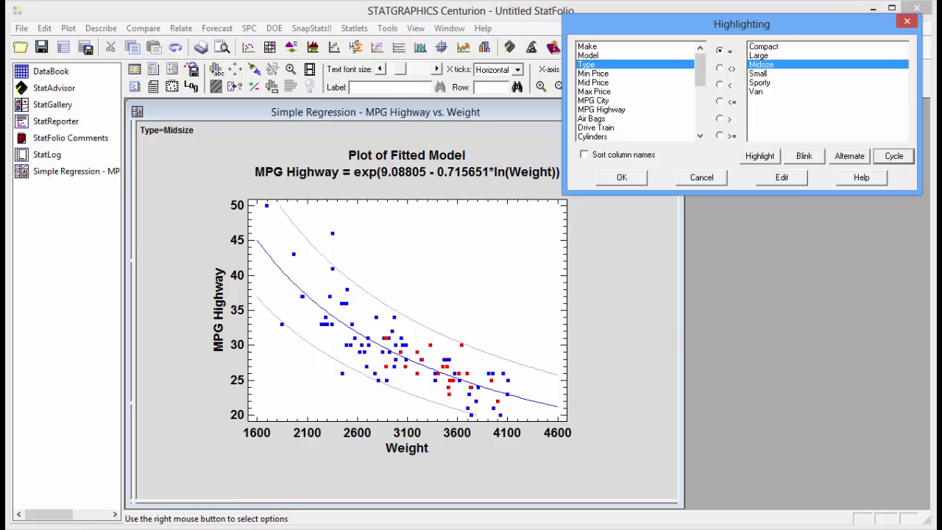
left_click(761, 82)
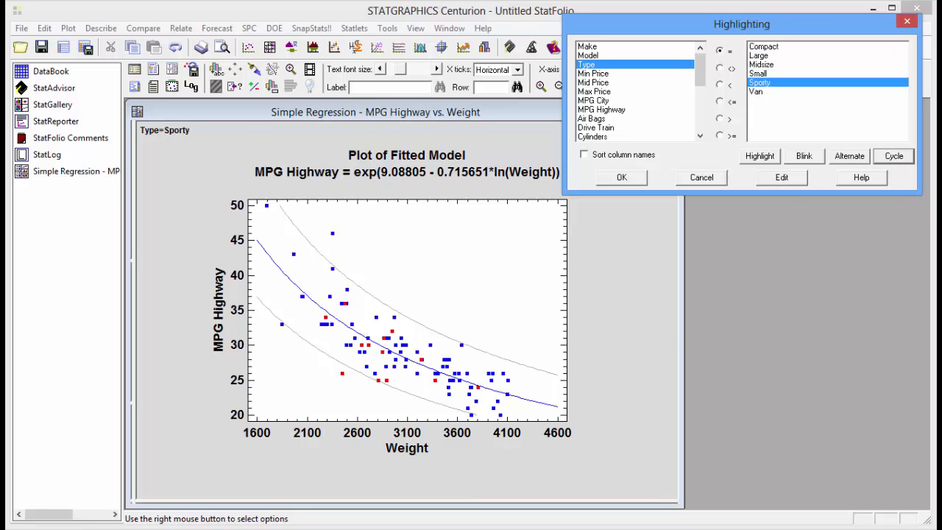
left_click(764, 45)
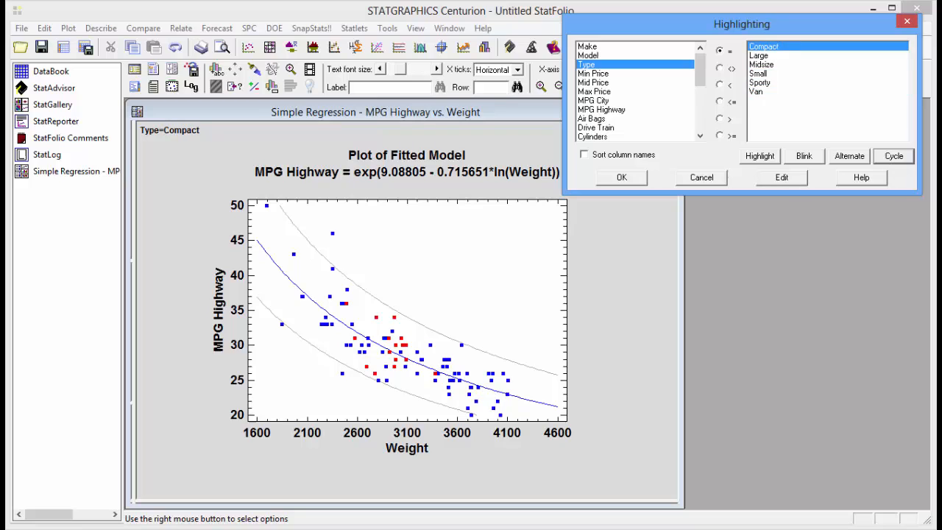
left_click(761, 64)
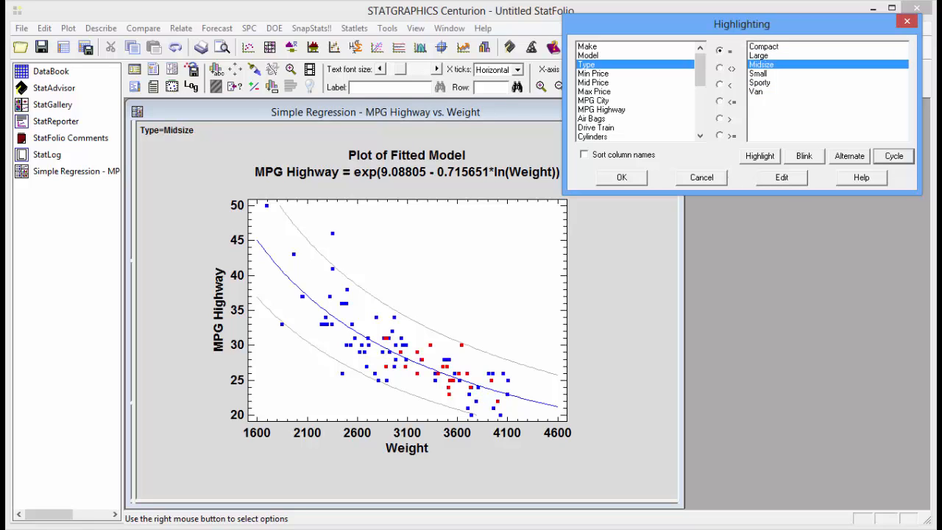
left_click(760, 82)
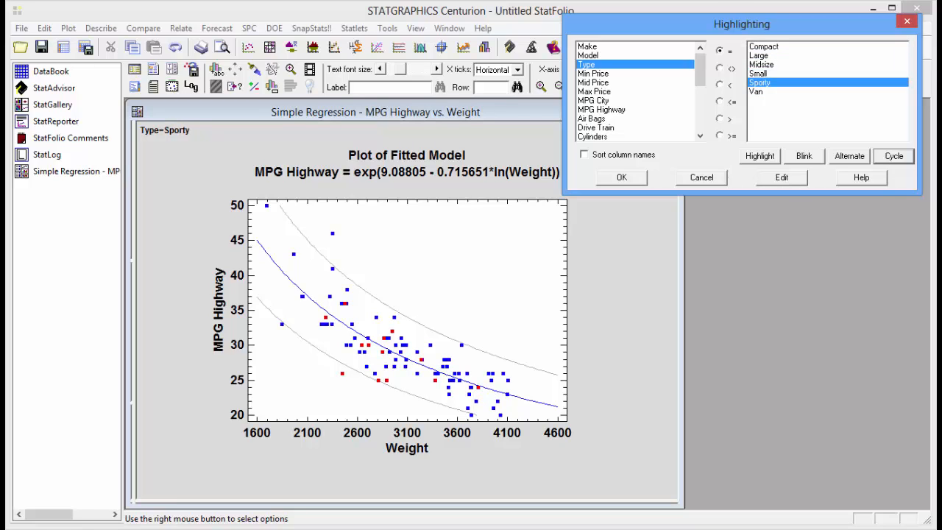
left_click(756, 91)
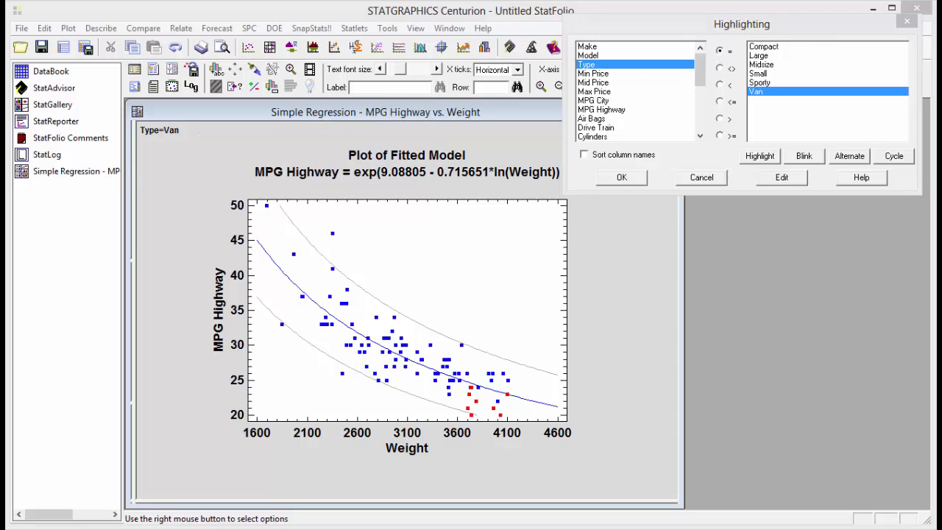